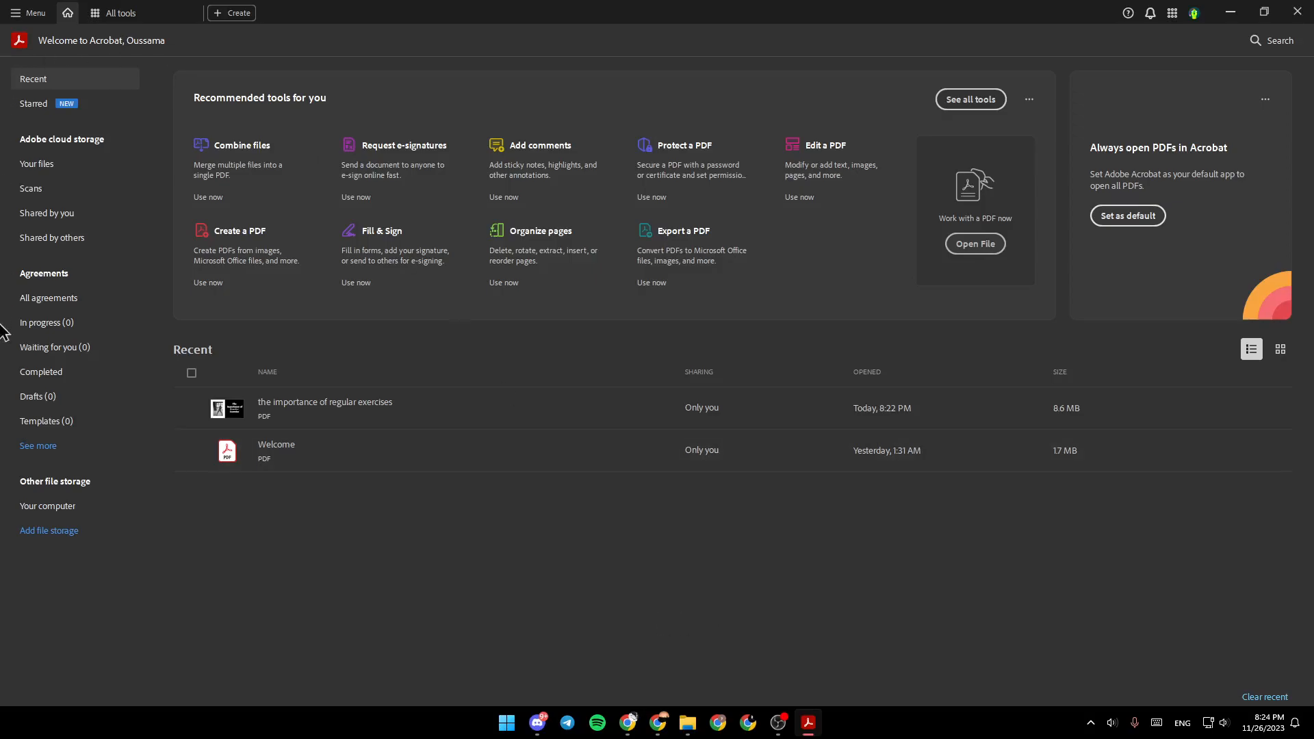
Step: View the Starred files list, then show the All tools catalogue
{"action": "left_click", "coordinate": [33, 103]}
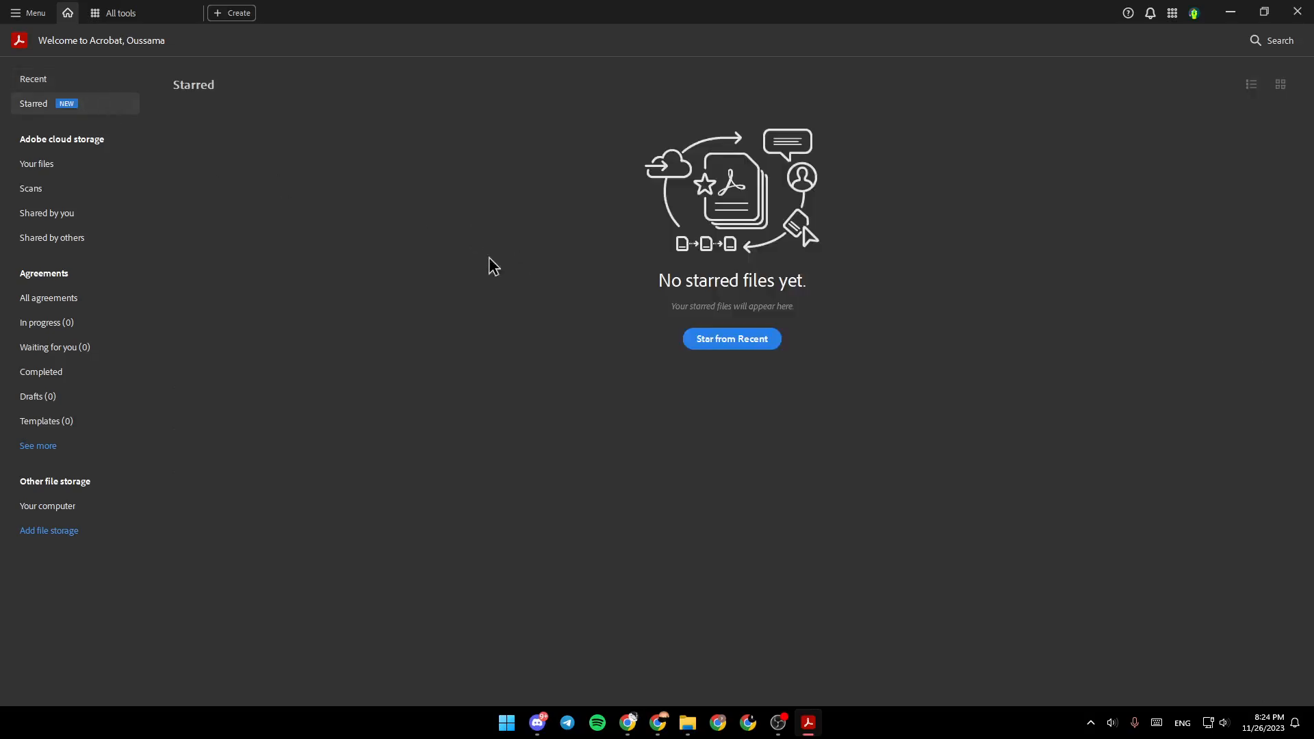
{"action": "left_click", "coordinate": [33, 78]}
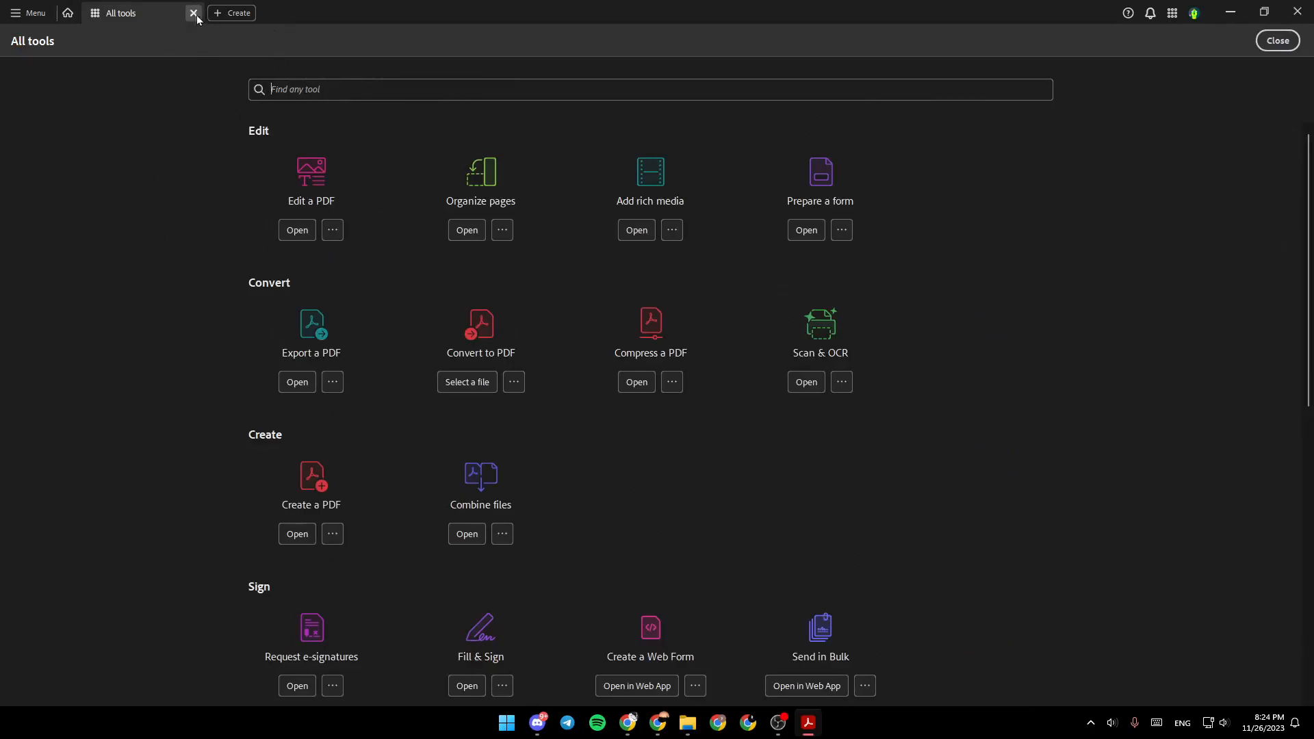
Step: Return to the home screen and cancel out of the Open File dialog
{"action": "left_click", "coordinate": [193, 13]}
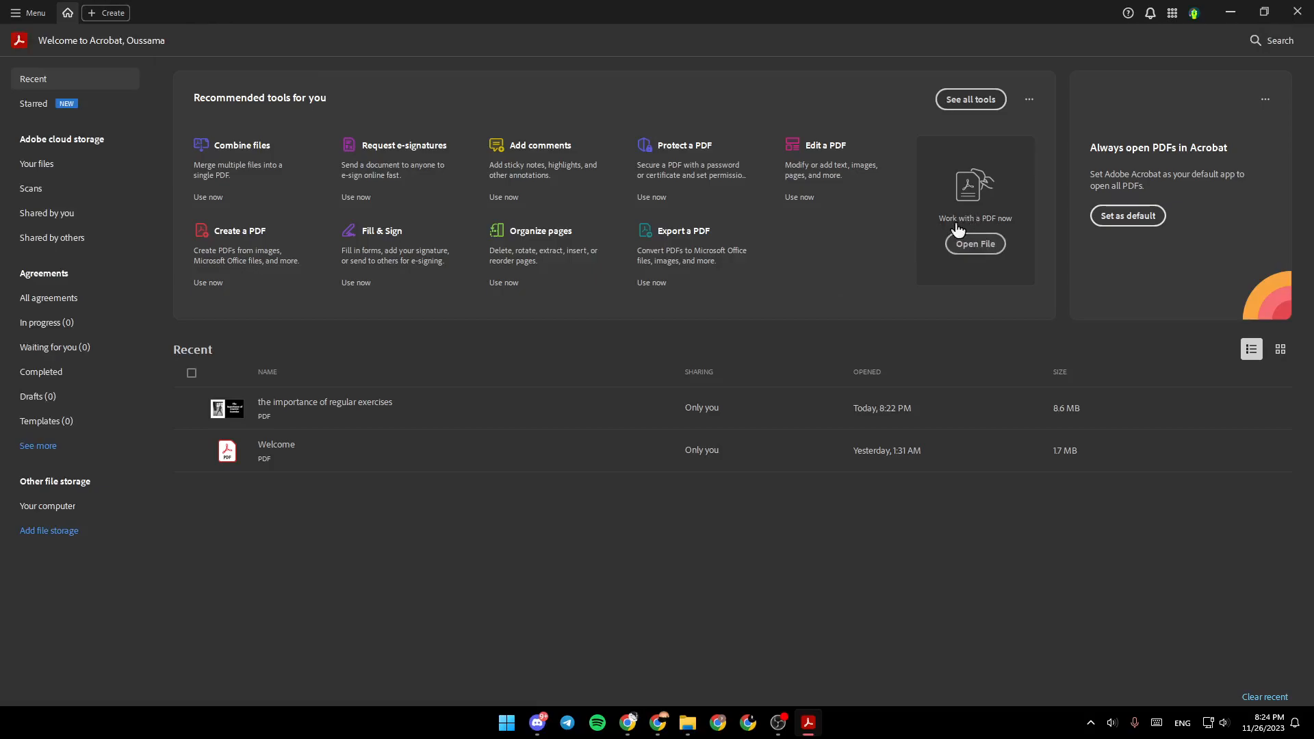
{"action": "mouse_move", "coordinate": [997, 254]}
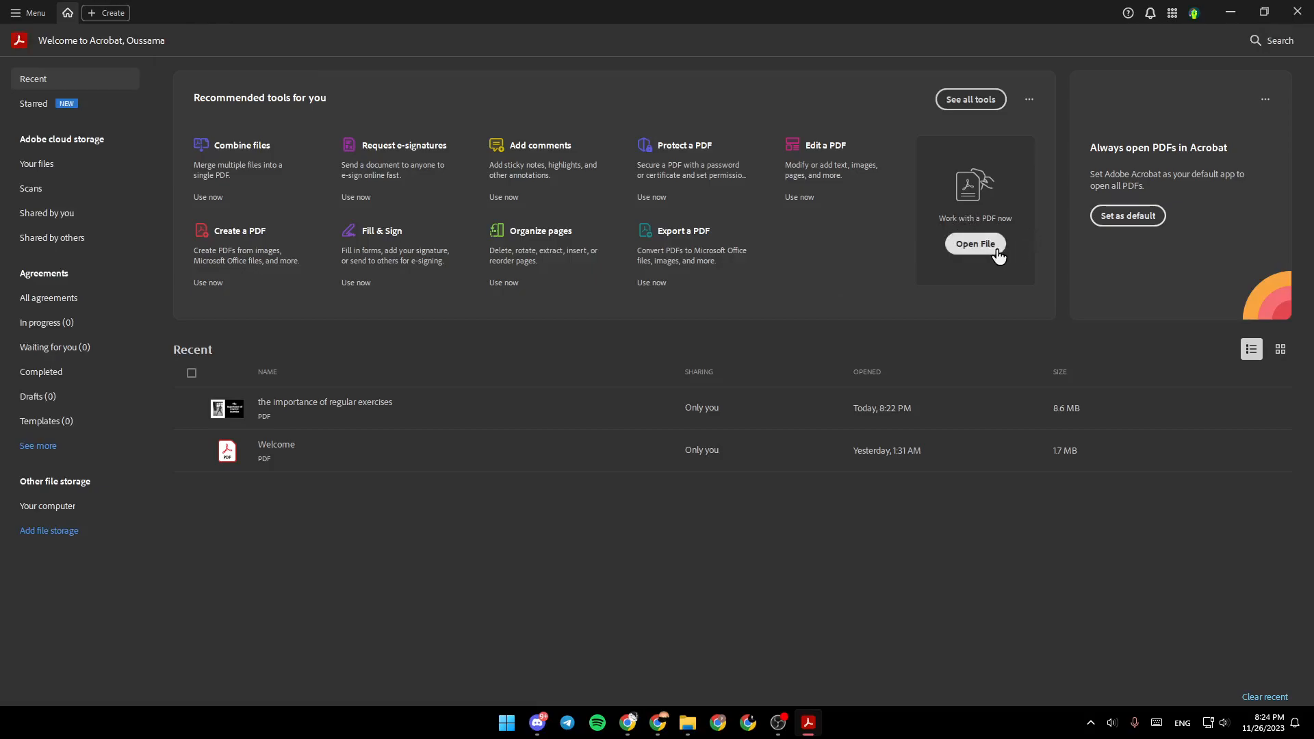
{"action": "left_click", "coordinate": [973, 244]}
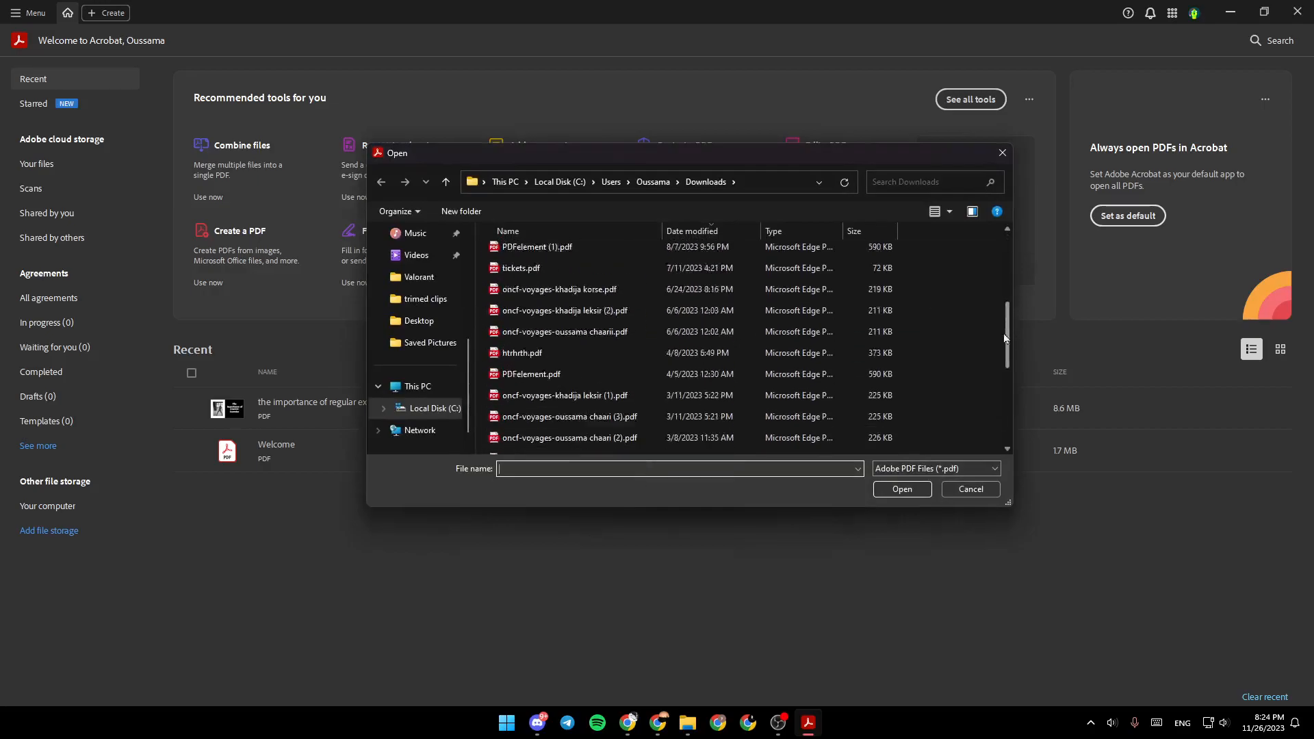
{"action": "left_click", "coordinate": [969, 489]}
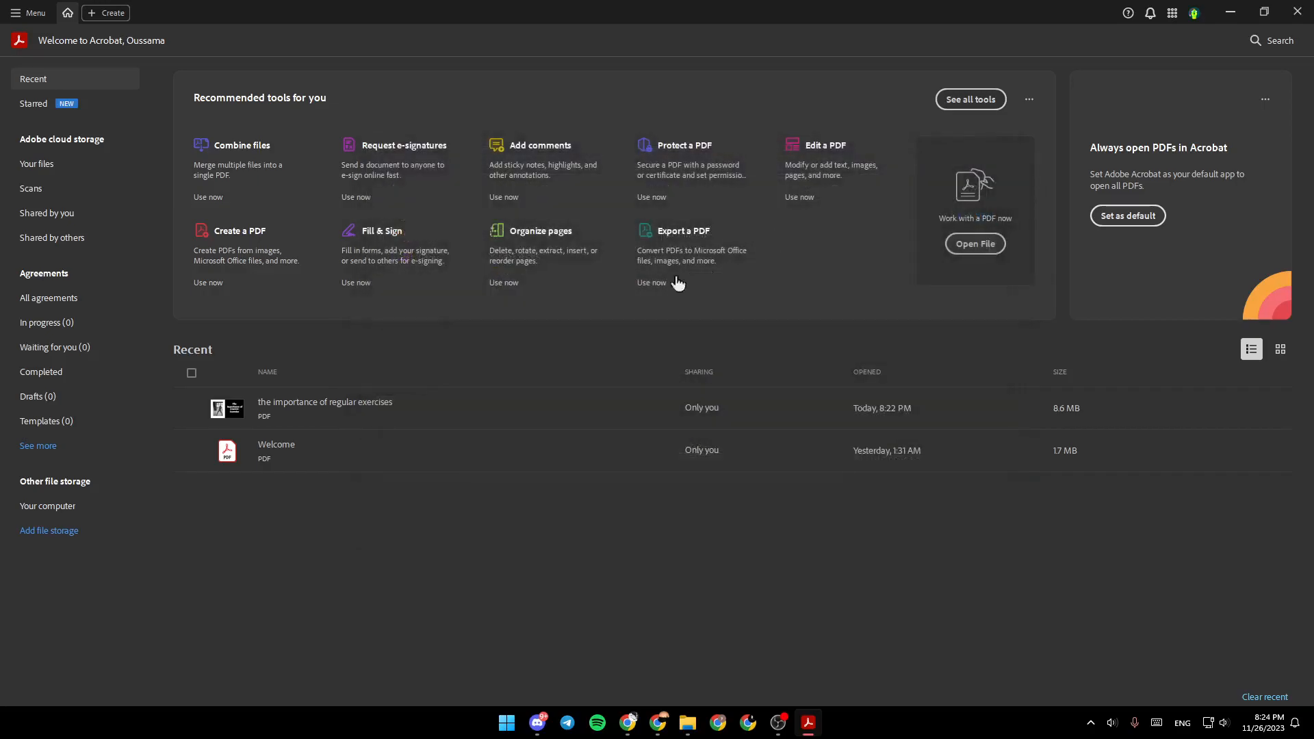
{"action": "mouse_move", "coordinate": [490, 416]}
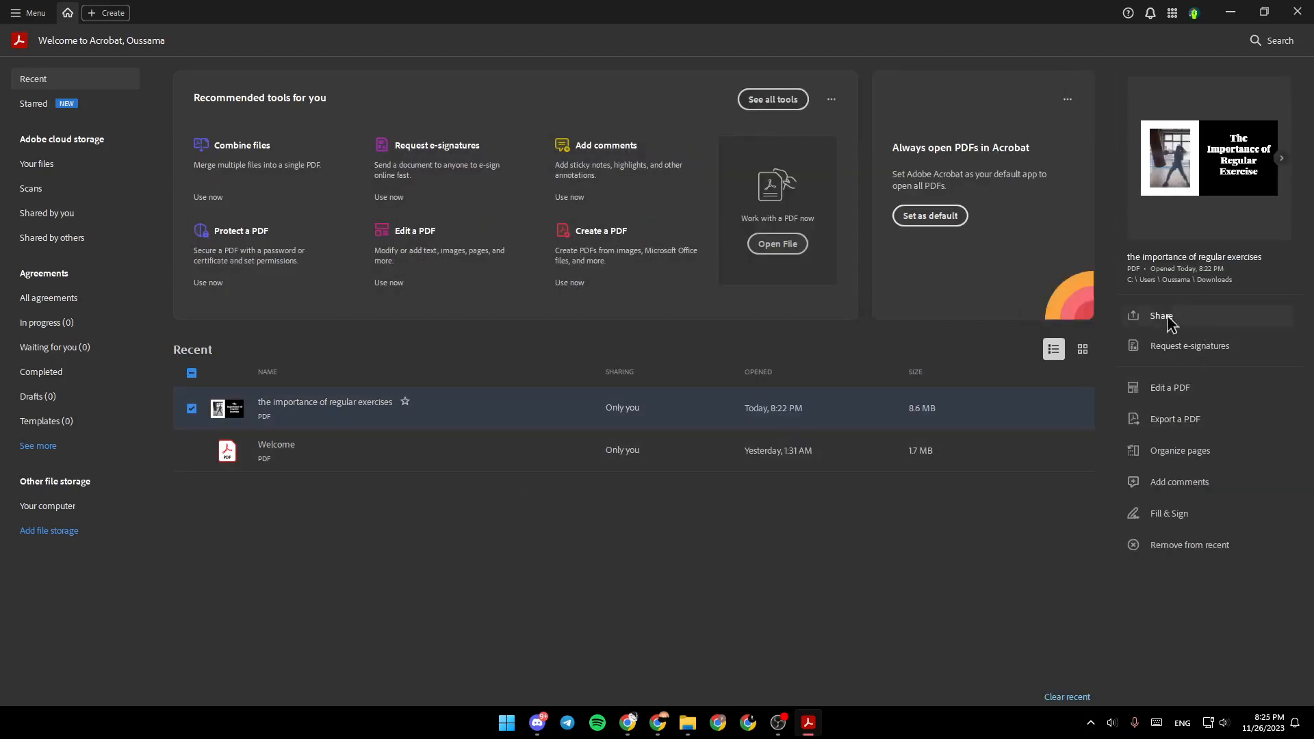
{"action": "mouse_move", "coordinate": [1209, 344]}
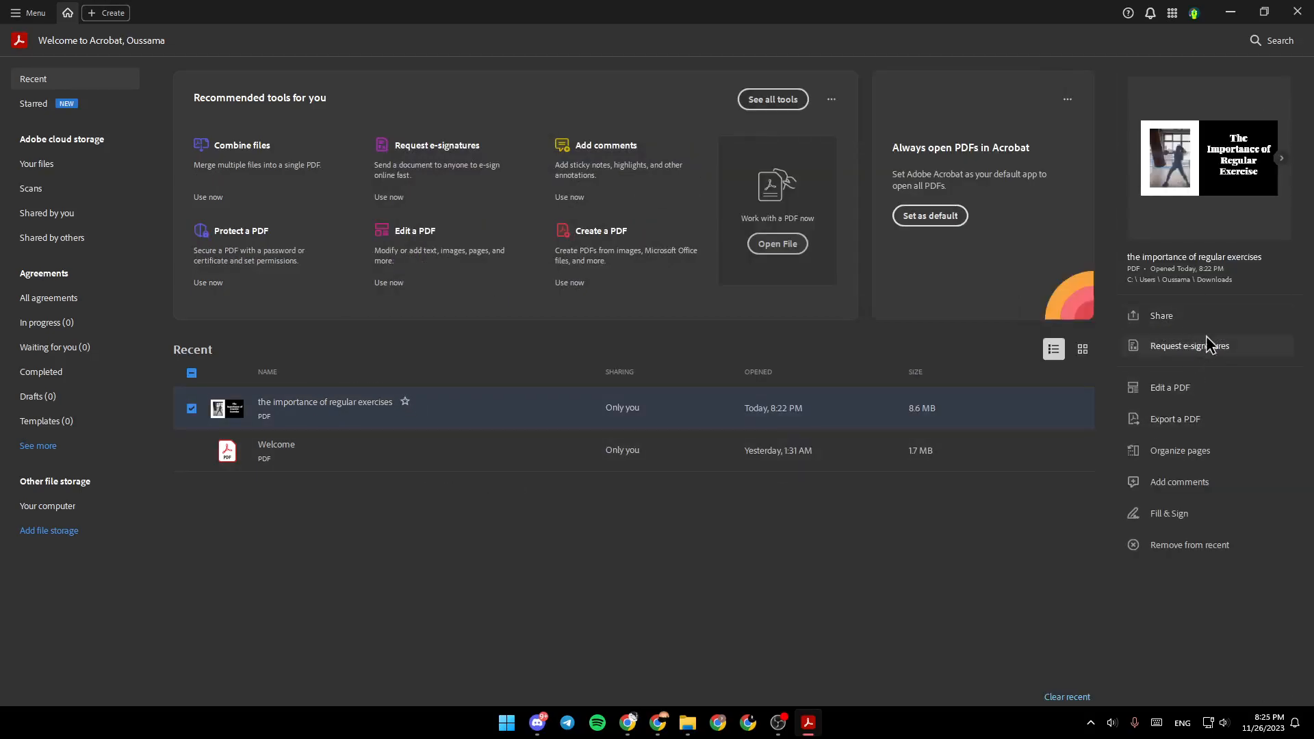
{"action": "mouse_move", "coordinate": [1192, 394]}
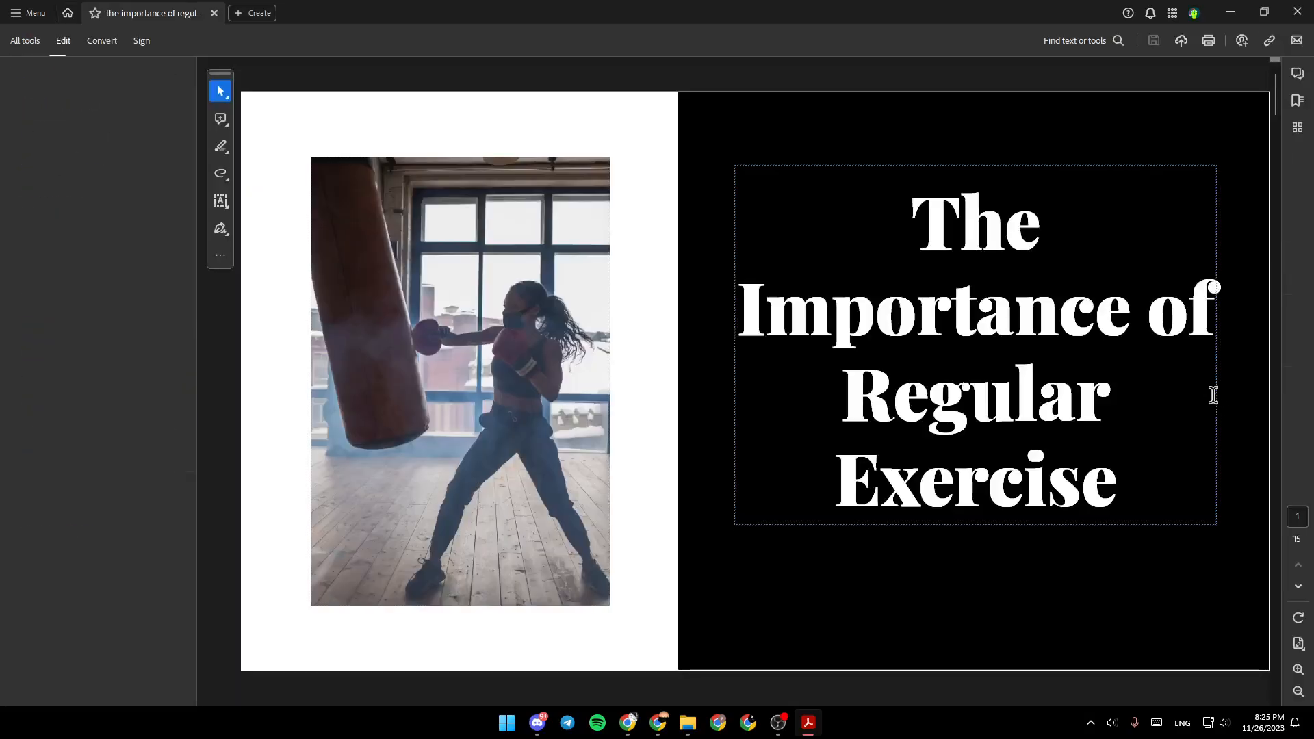
Step: Show the Edit panel beside the exercise PDF and list the Create options
{"action": "left_click", "coordinate": [62, 40]}
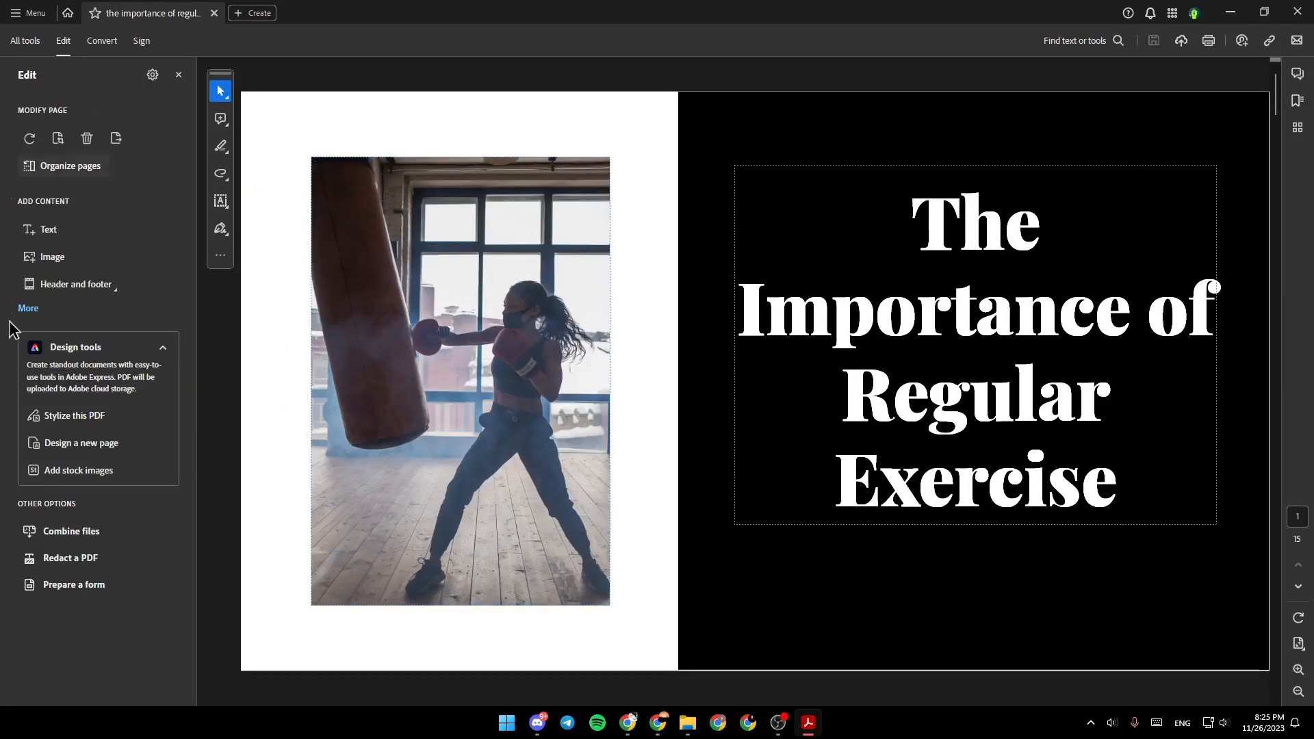
{"action": "mouse_move", "coordinate": [70, 557]}
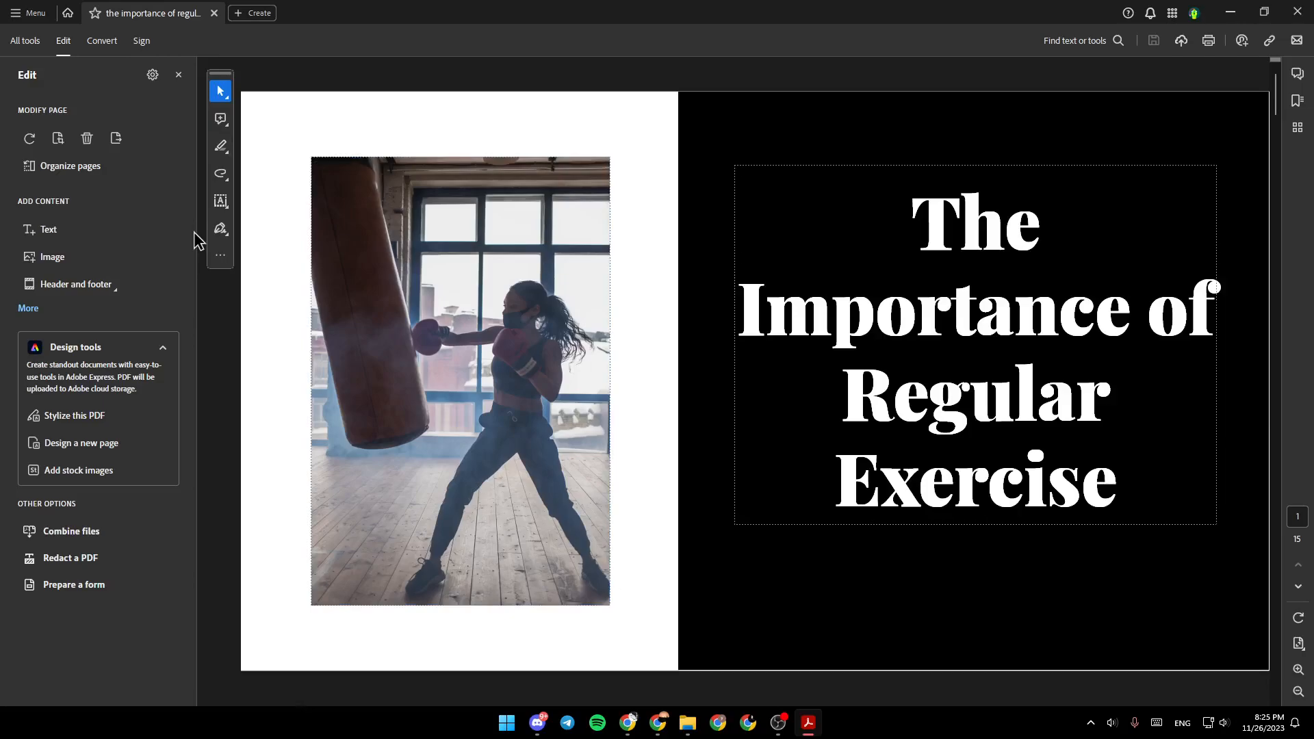
{"action": "left_click", "coordinate": [252, 13]}
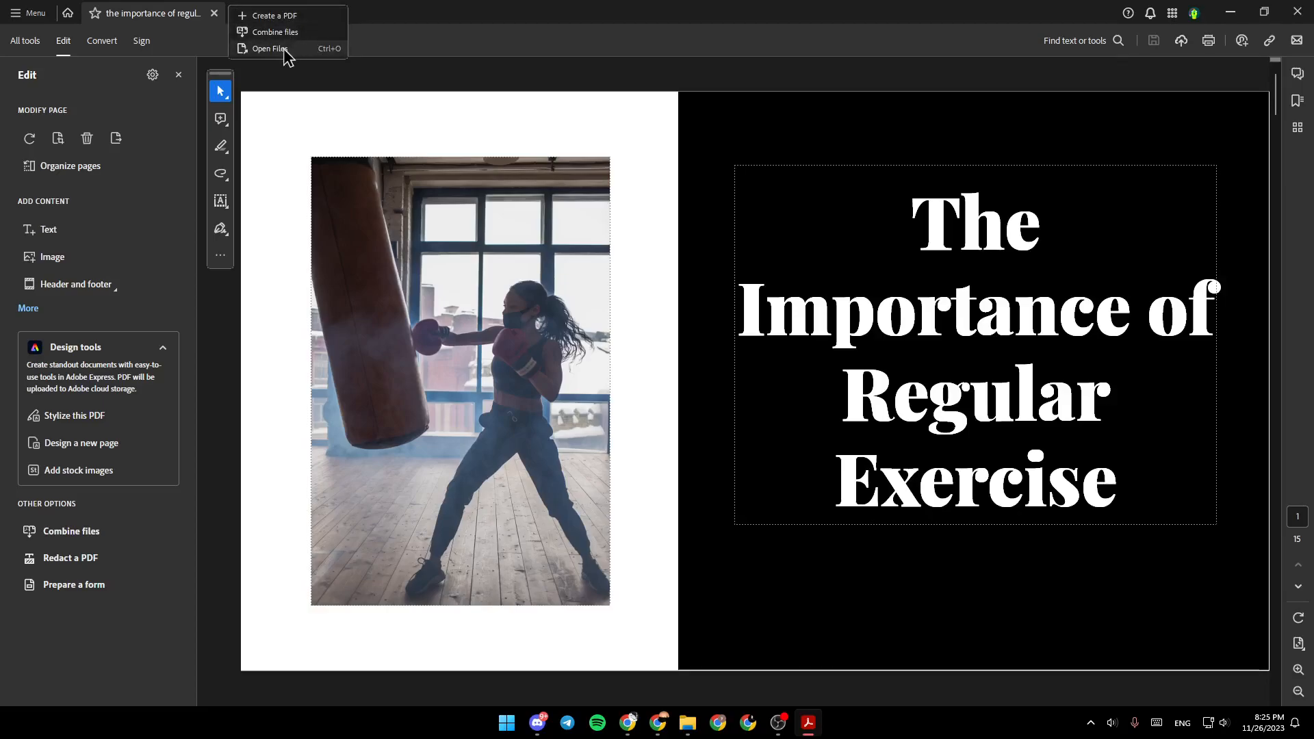
Step: Begin Combine files and add Le recouvrement des créances.pptx to it
{"action": "left_click", "coordinate": [275, 32]}
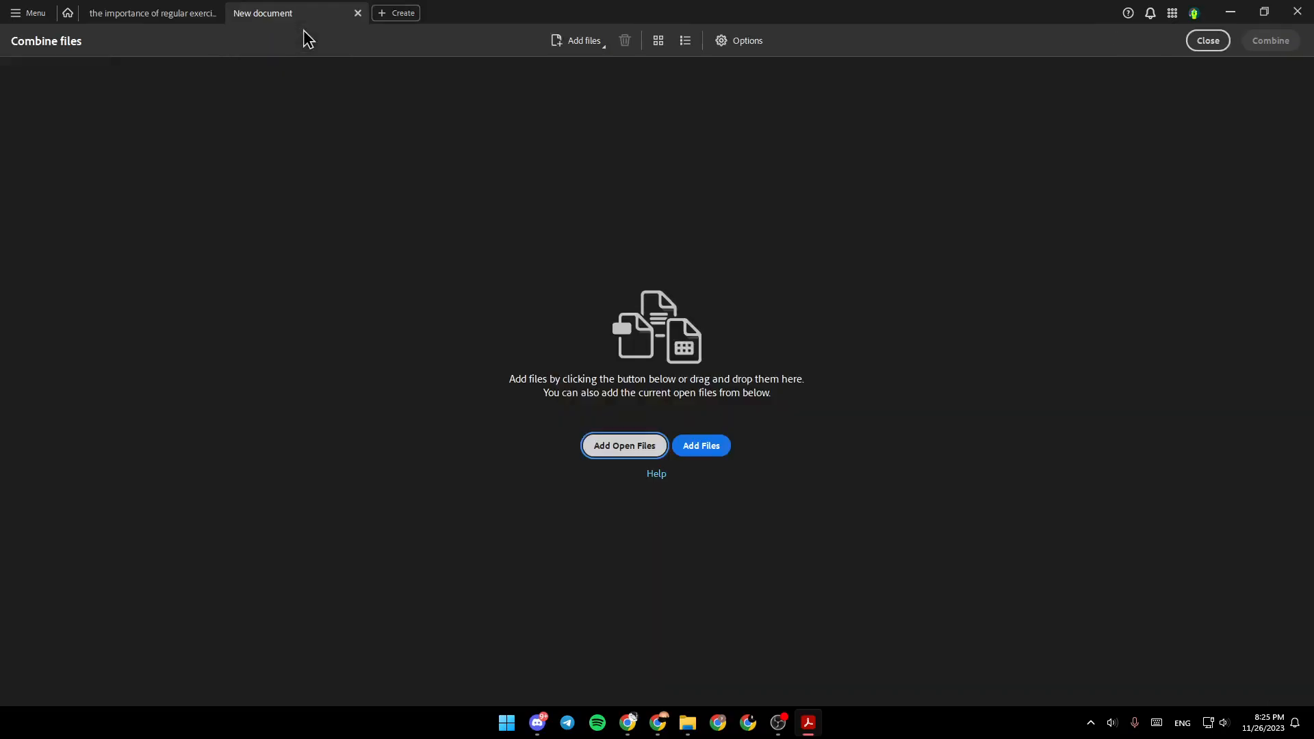
{"action": "mouse_move", "coordinate": [304, 48]}
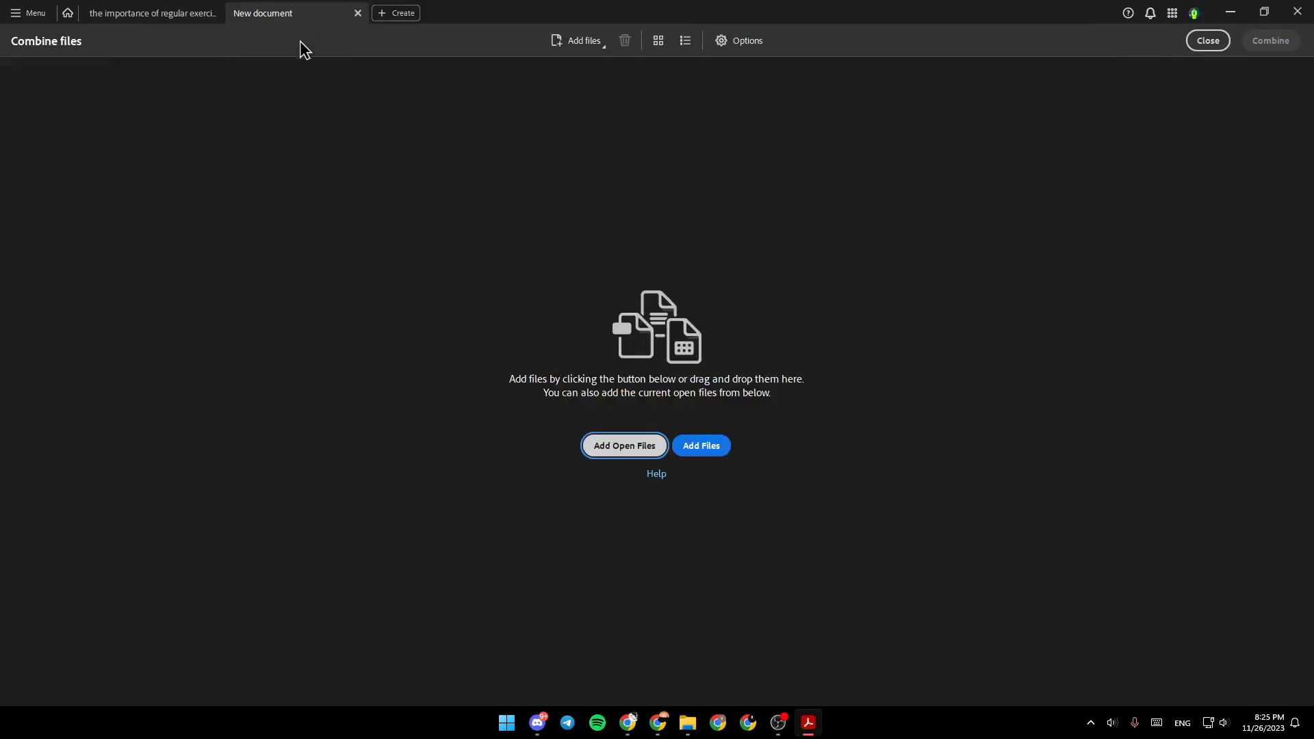
{"action": "mouse_move", "coordinate": [679, 337]}
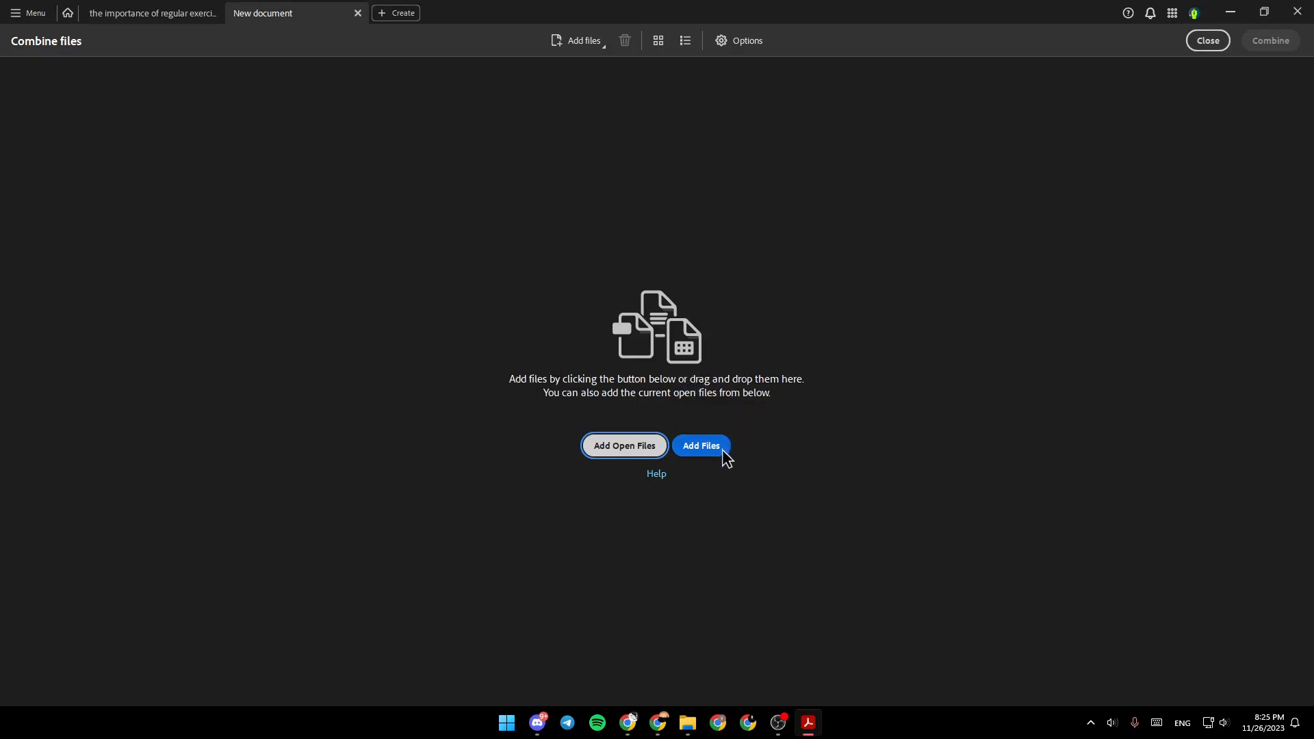
{"action": "left_click", "coordinate": [701, 445]}
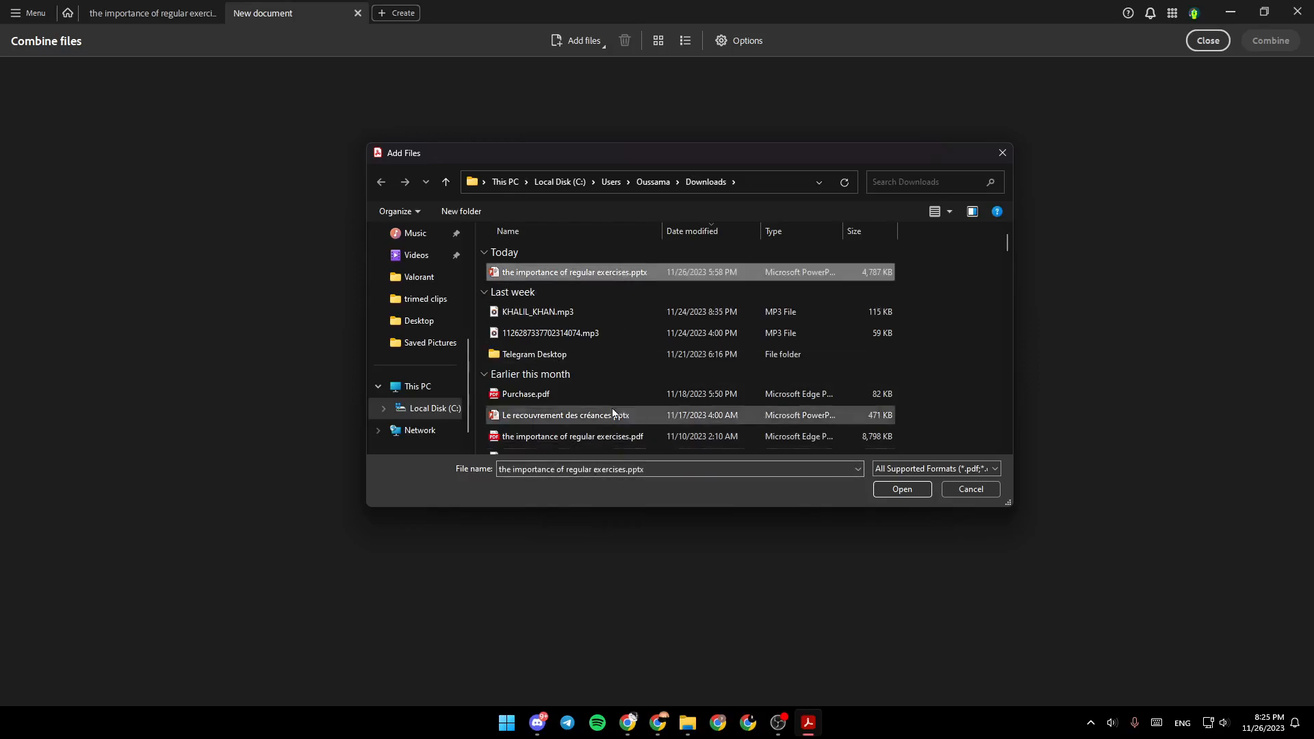
{"action": "left_click", "coordinate": [565, 415]}
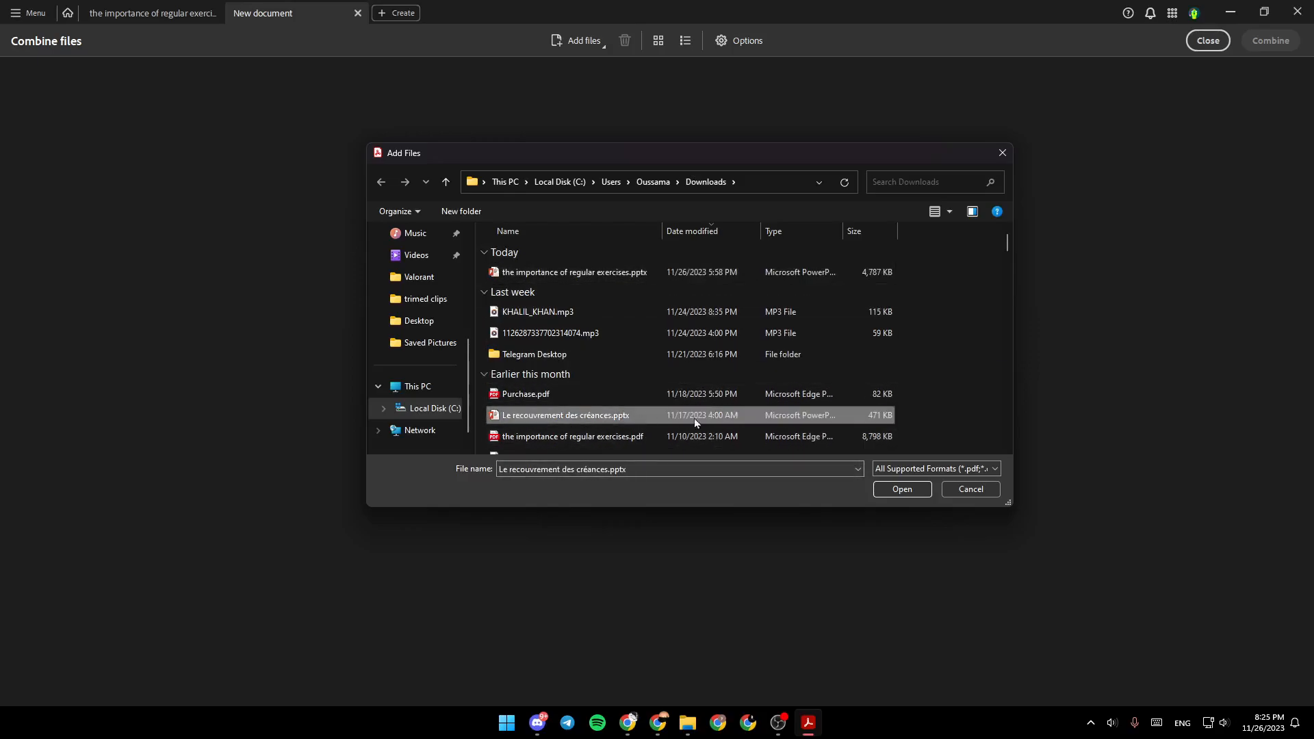
{"action": "left_click", "coordinate": [902, 490]}
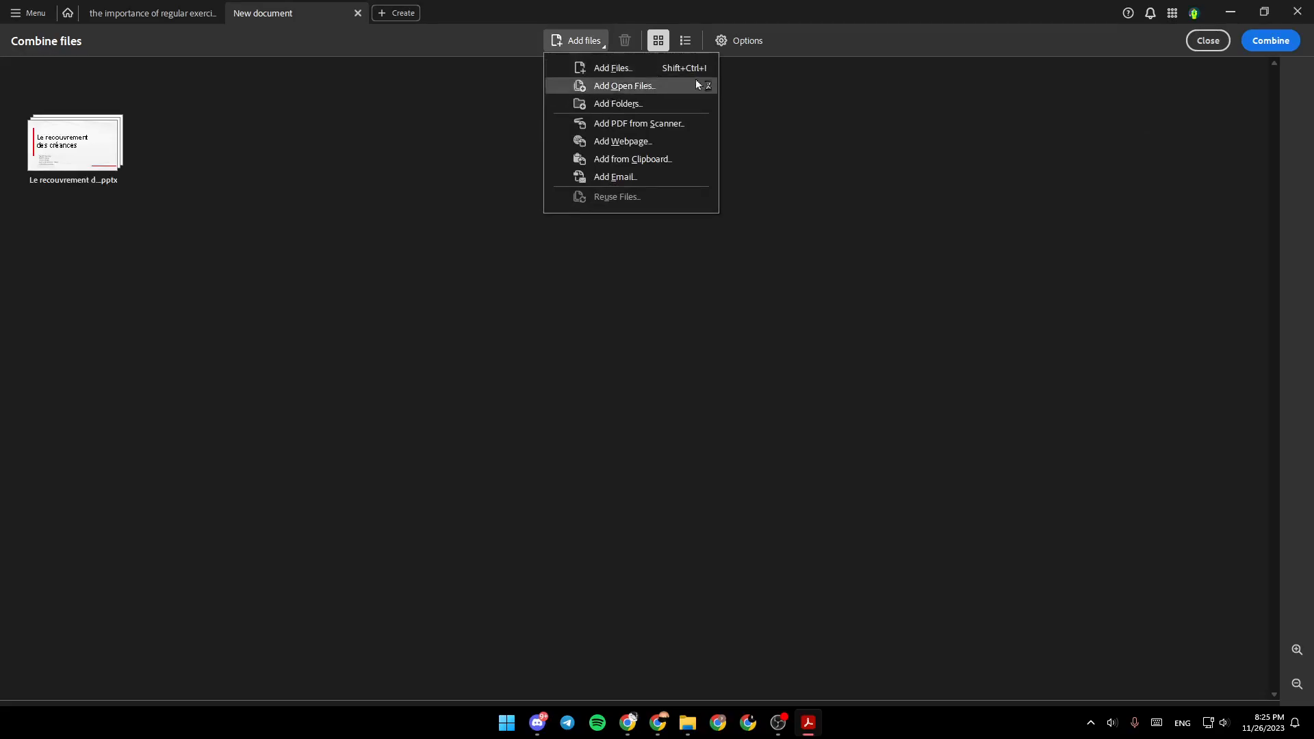
Step: Add the importance of regular exercises.pptx and combine both presentations into one PDF
{"action": "left_click", "coordinate": [612, 68]}
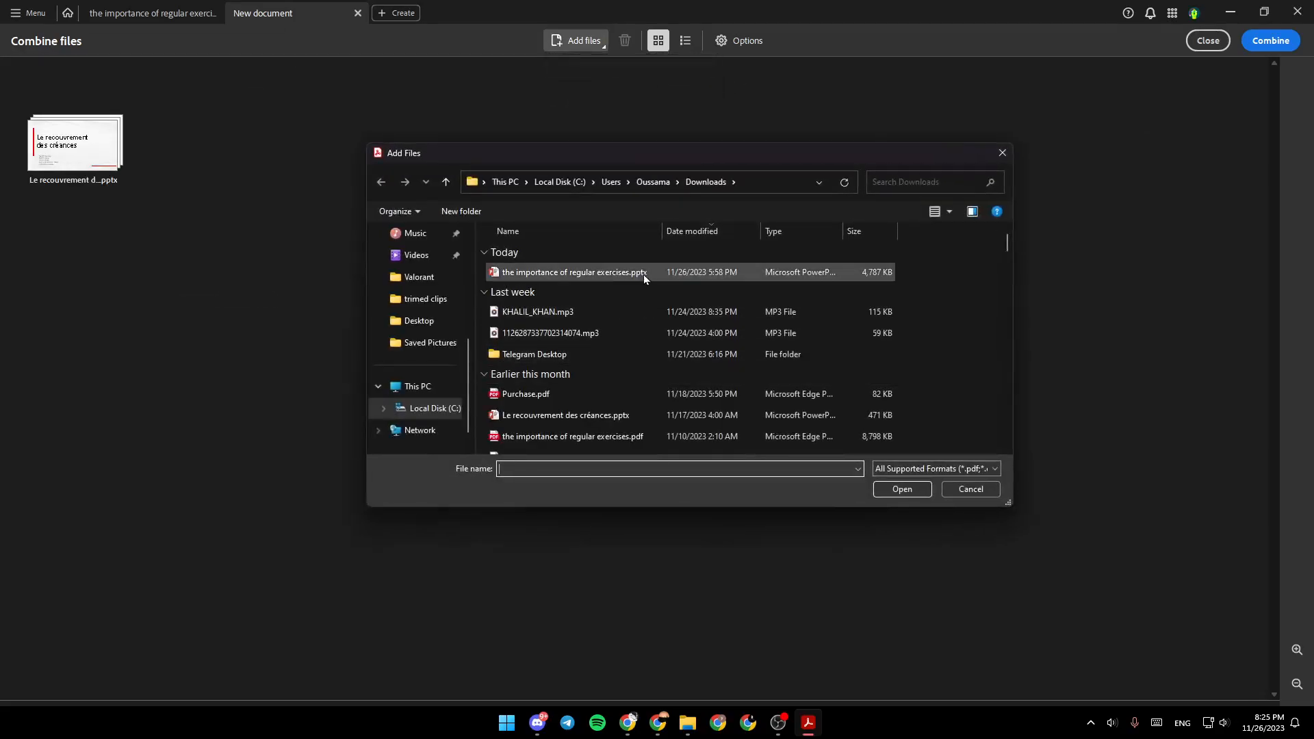
{"action": "double_click", "coordinate": [574, 272]}
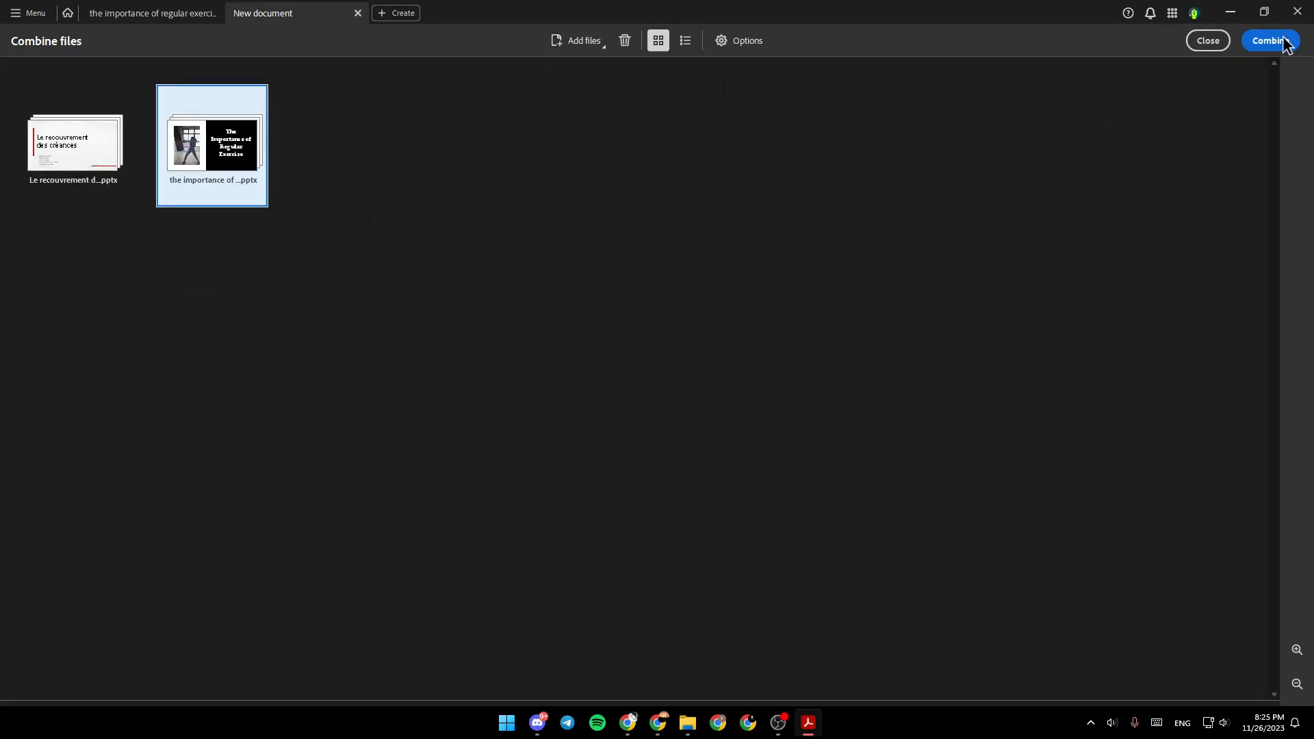
{"action": "left_click", "coordinate": [1269, 40]}
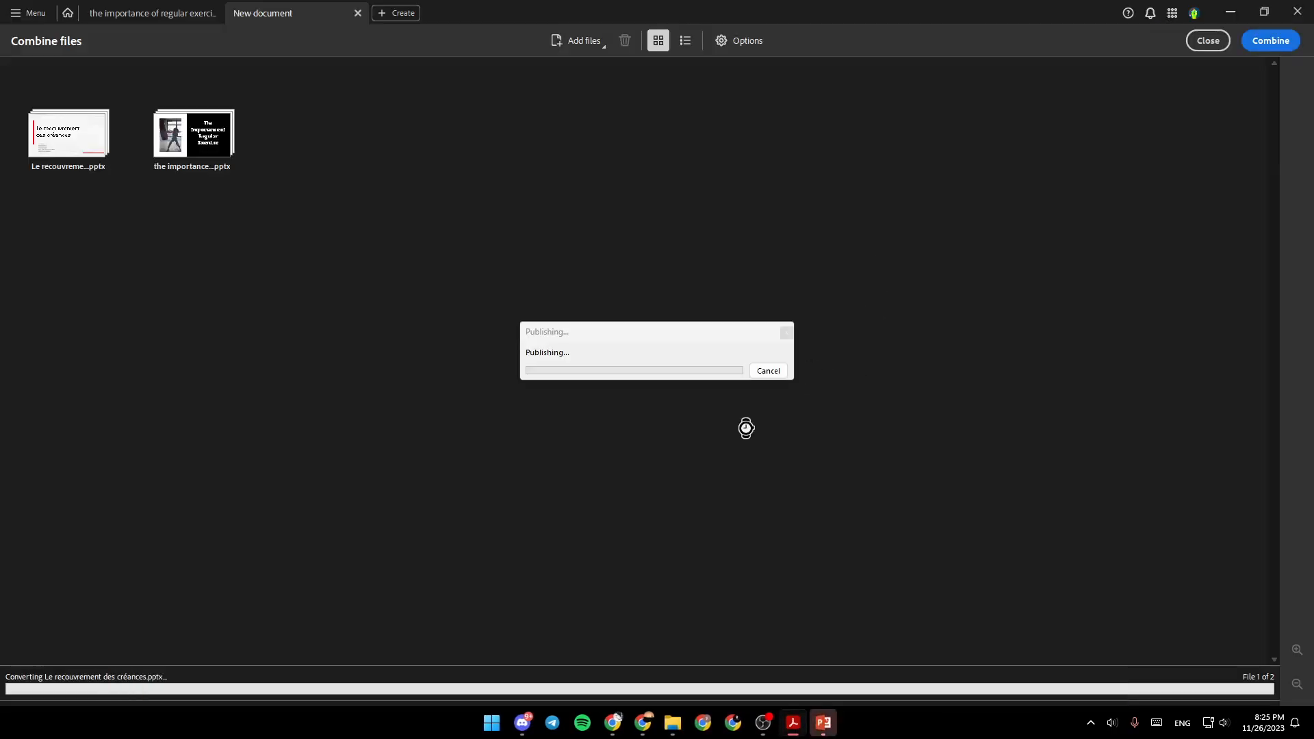